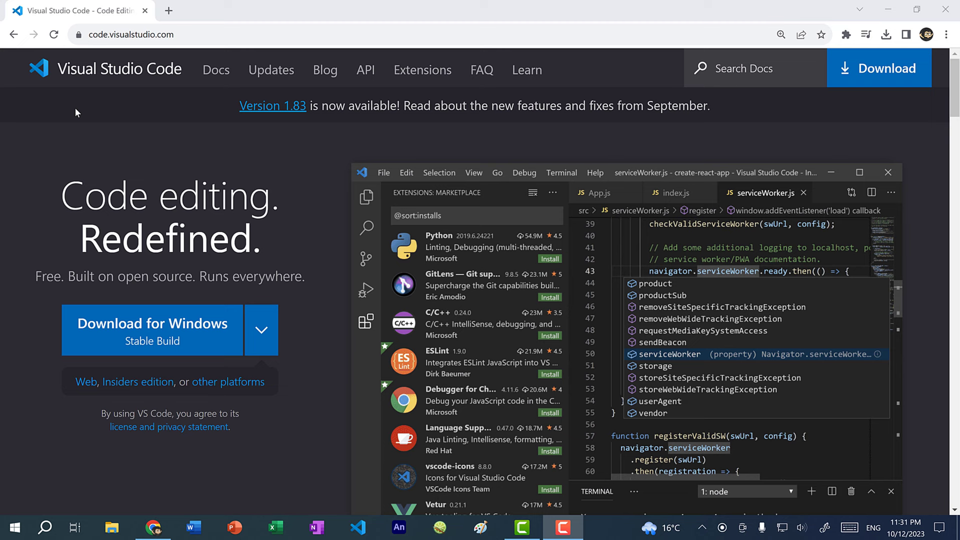
pyautogui.moveTo(96, 55)
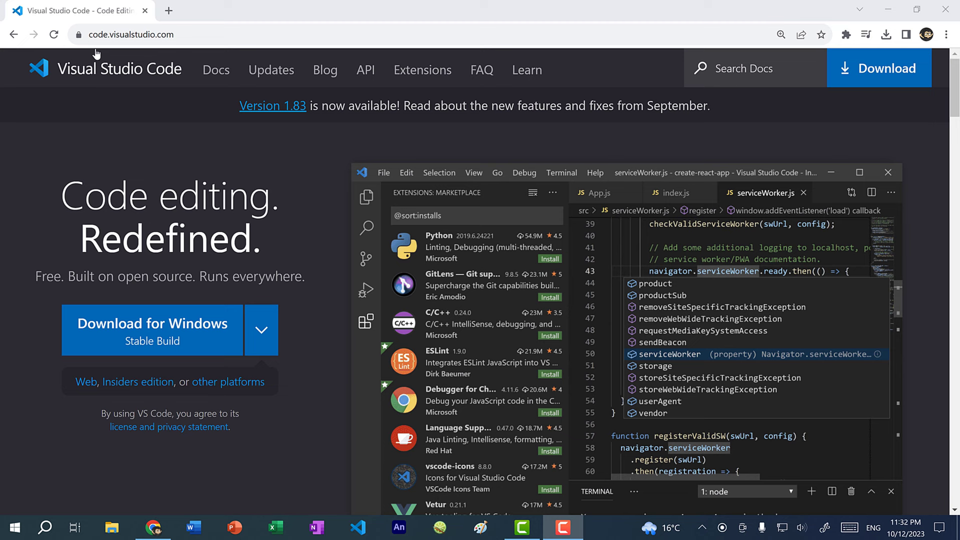
pyautogui.moveTo(187, 341)
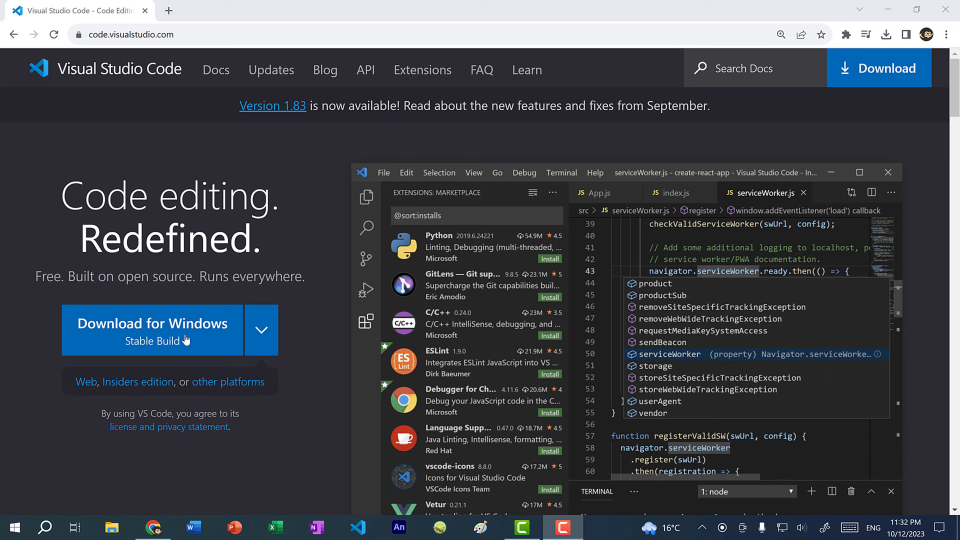
pyautogui.moveTo(203, 345)
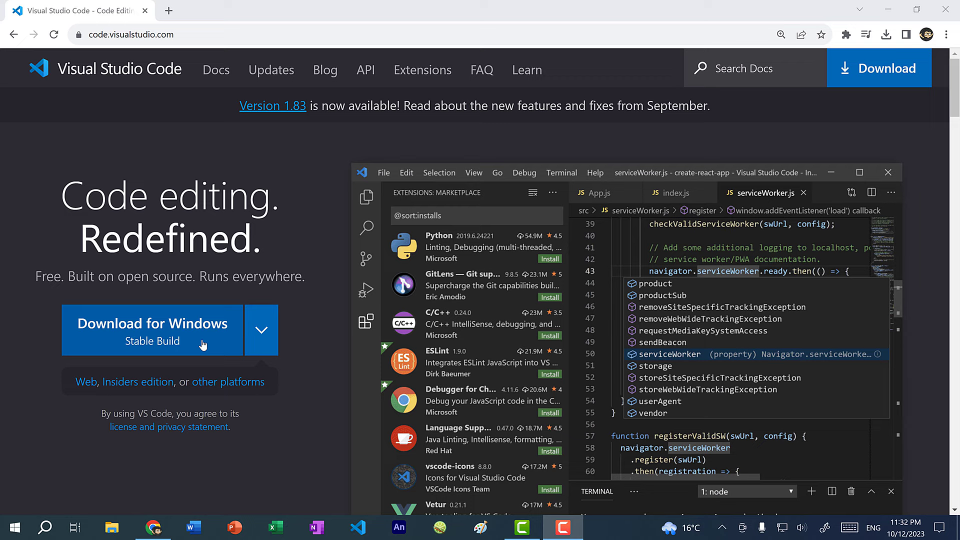
# Download the VSCodeUserSetup .exe installer from code.visualstudio.com using 'Download for Windows'.
pyautogui.click(153, 323)
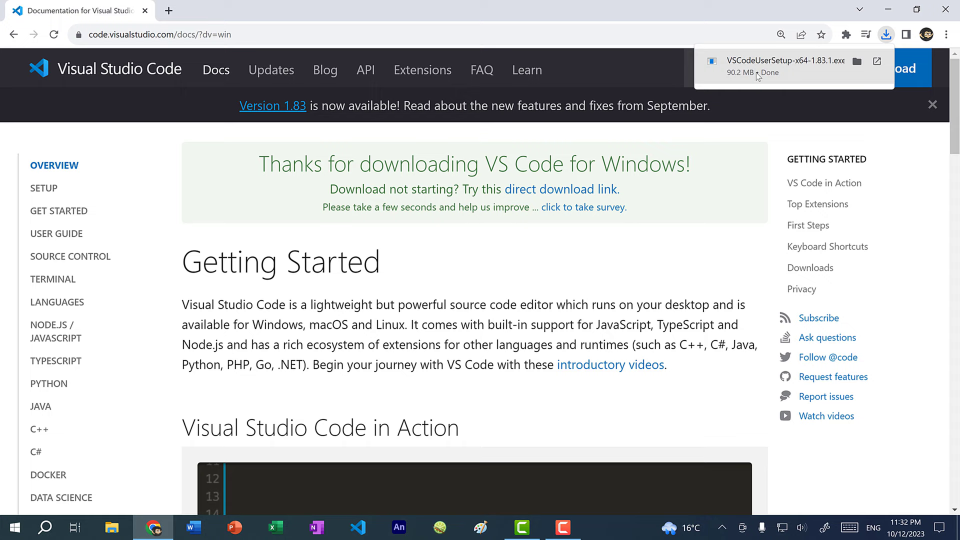
# Run VSCodeUserSetup, accept the license, and keep the desktop icon, Open with Code and PATH tasks.
pyautogui.click(768, 61)
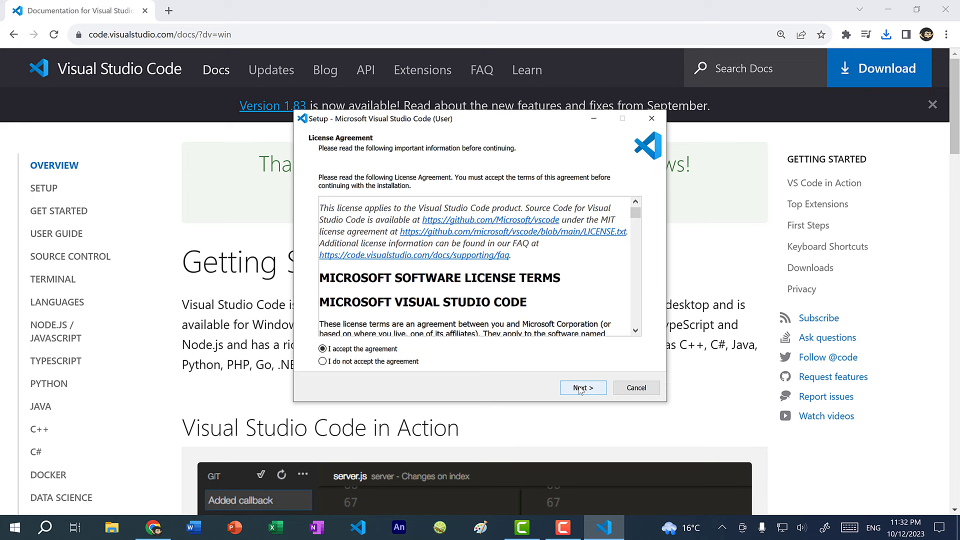
pyautogui.click(582, 387)
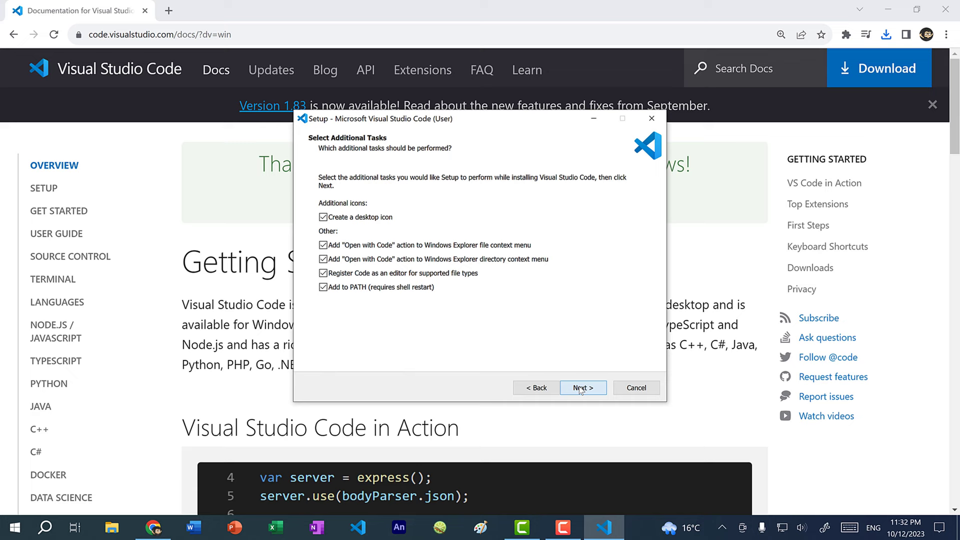
pyautogui.click(581, 387)
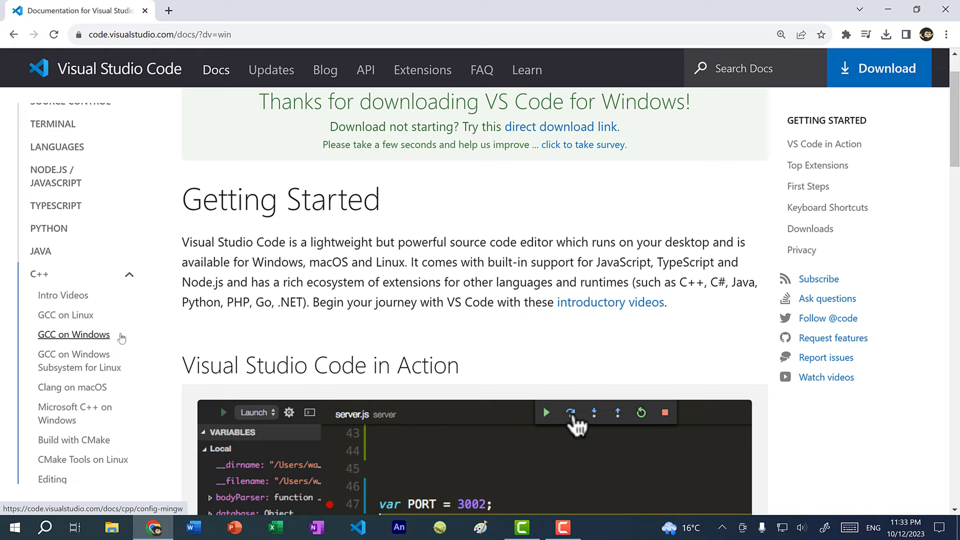
# Open 'GCC on Windows' under C++ docs and scroll to 'Installing the MinGW-w64 toolchain'.
pyautogui.click(74, 334)
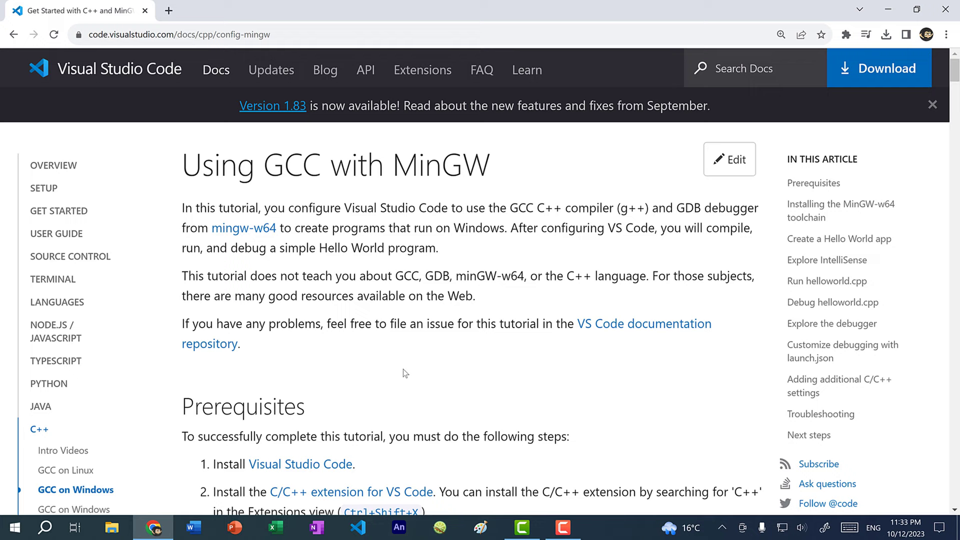
pyautogui.scroll(-3)
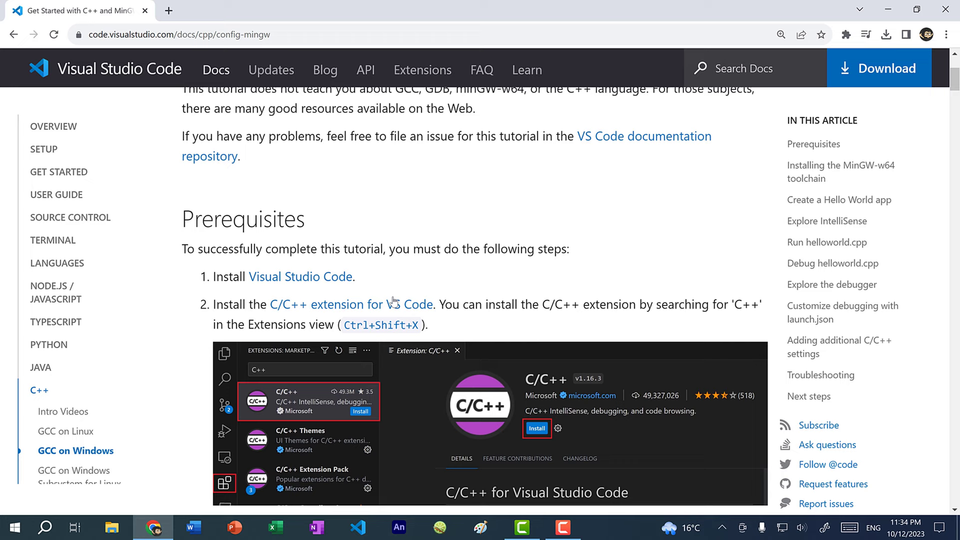
pyautogui.scroll(-3)
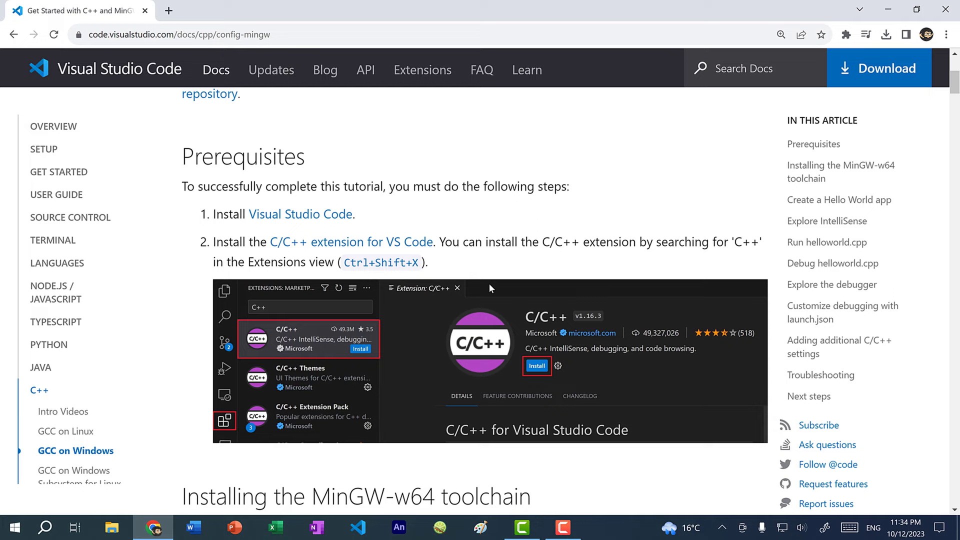
pyautogui.scroll(-3)
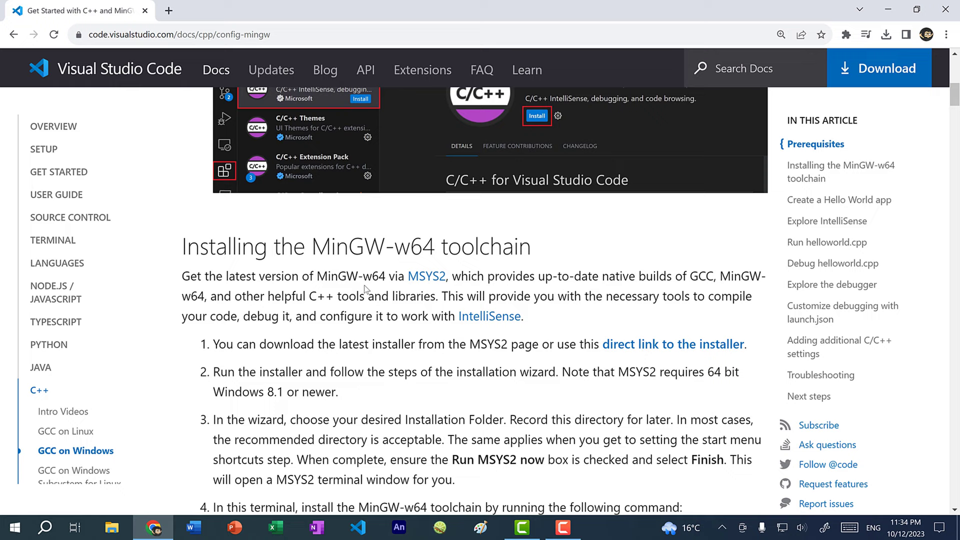
pyautogui.scroll(-3)
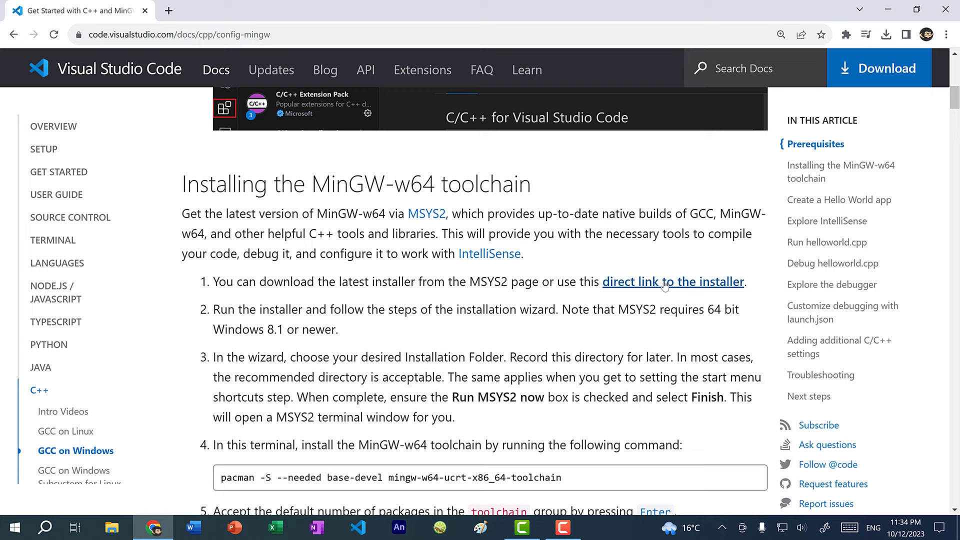
# Download MSYS2 via the direct installer link and finish setup with 'Run MSYS2 now' checked.
pyautogui.click(672, 282)
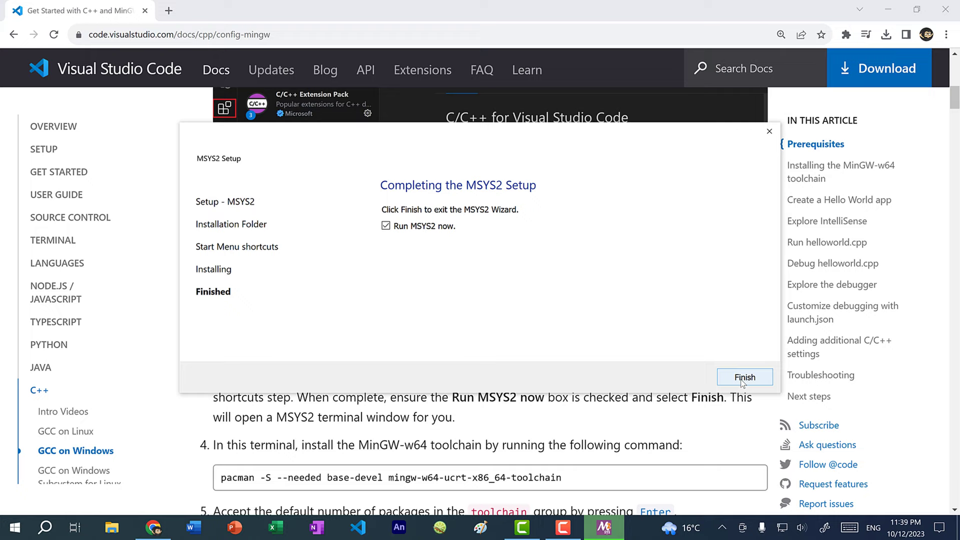
pyautogui.click(744, 376)
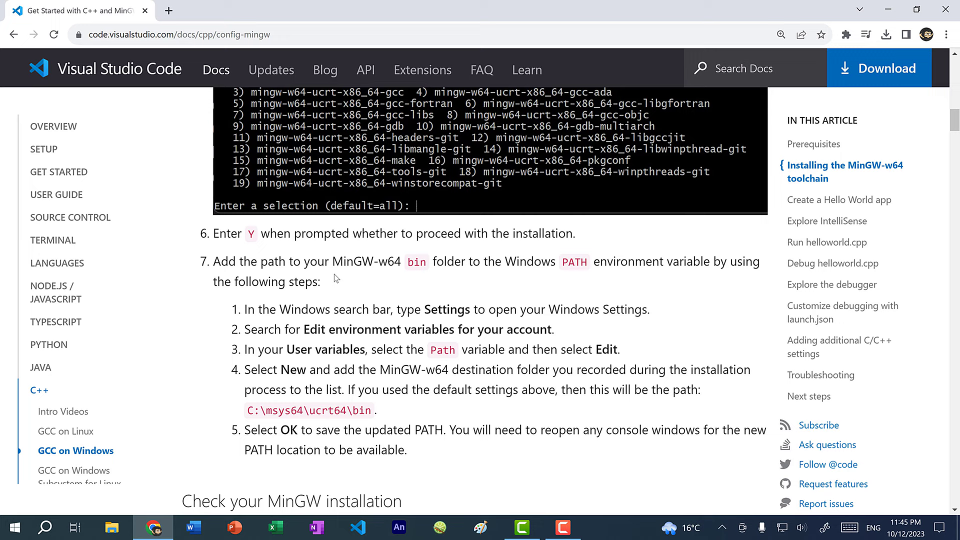
pyautogui.moveTo(69, 502)
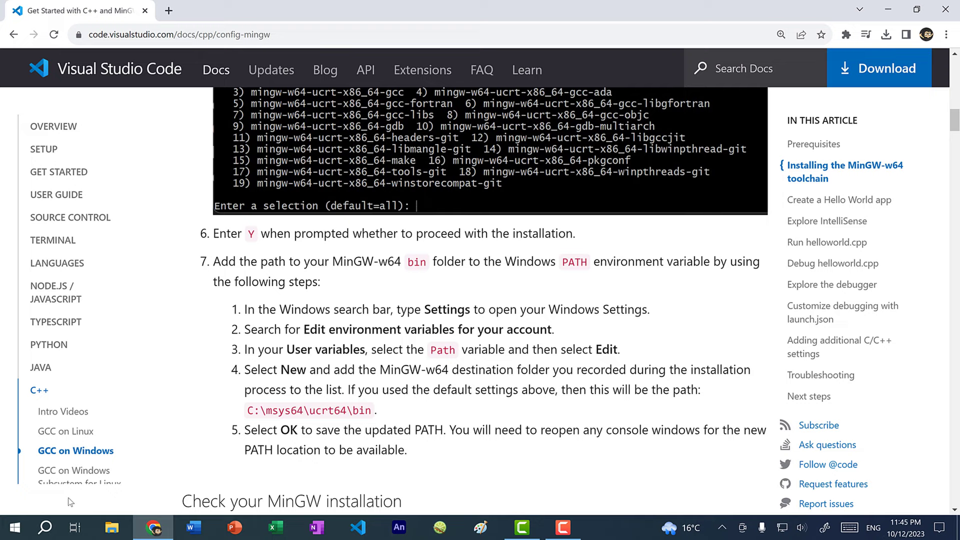
# Search Windows for 'environment variables' to open System Properties on the Advanced tab.
pyautogui.write('environment variables')
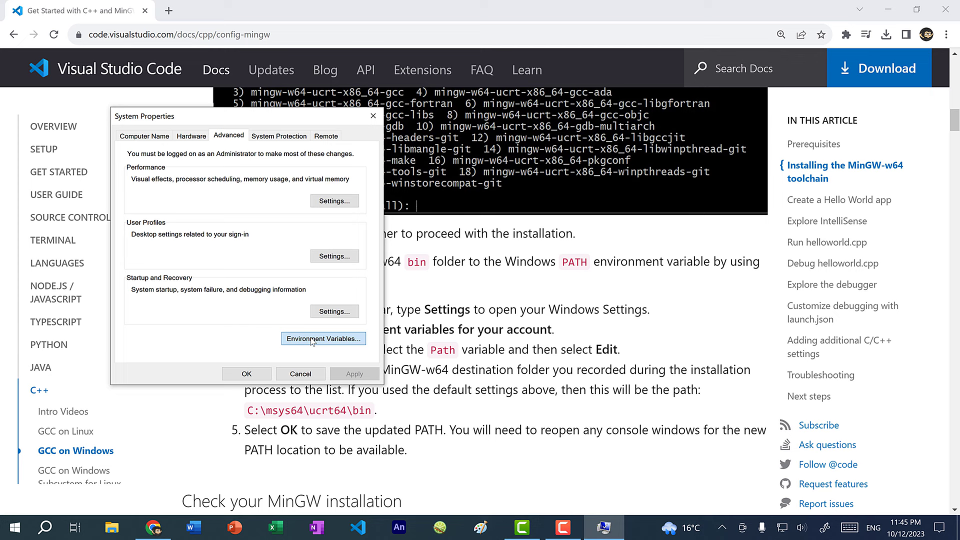
# Check that the user Path variable's entries include C:\msys64\ucrt64\bin, then confirm with OK.
pyautogui.click(323, 339)
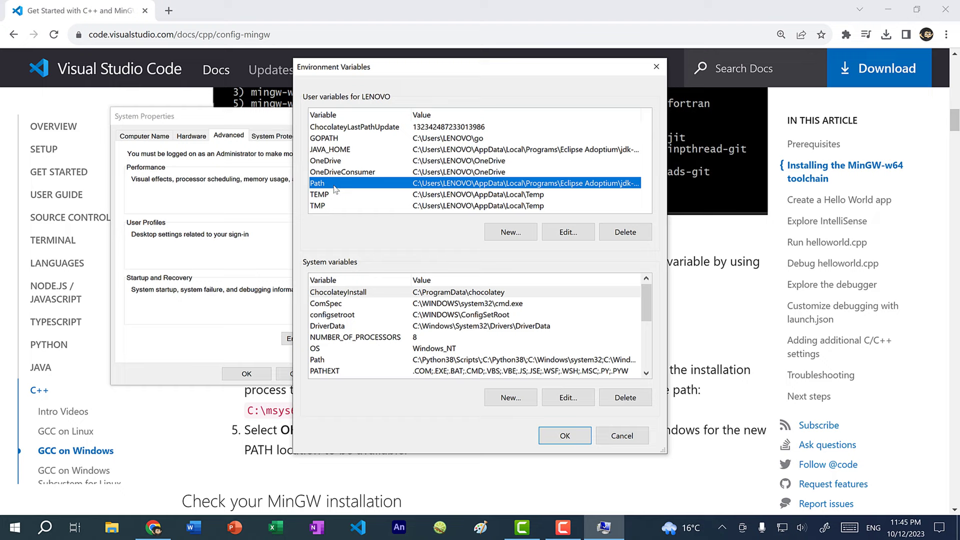
pyautogui.click(567, 231)
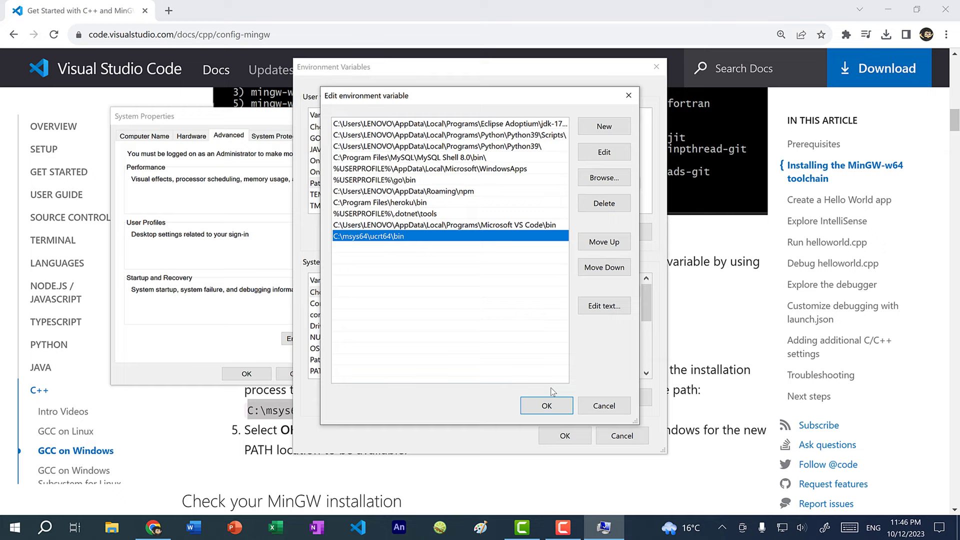
pyautogui.click(545, 405)
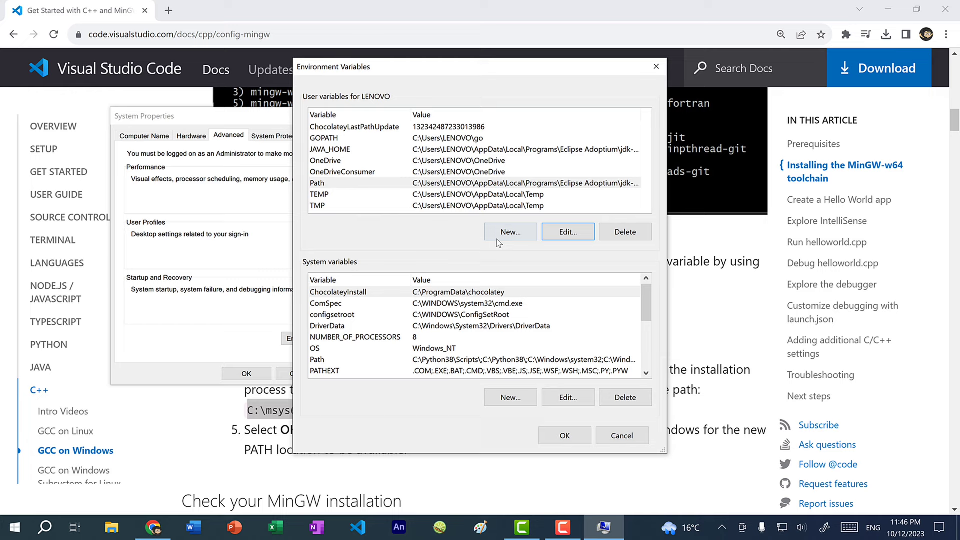
# Create a new user variable Path with value C:\msys64\ucrt64\bin.
pyautogui.click(510, 231)
pyautogui.write('Path')
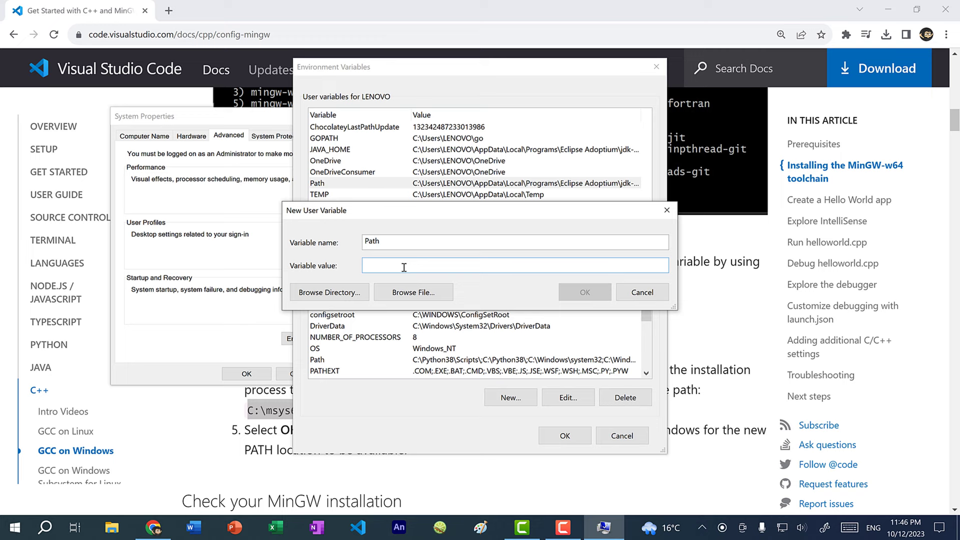
pyautogui.write('C:\\msys64\\ucrt64\\bin')
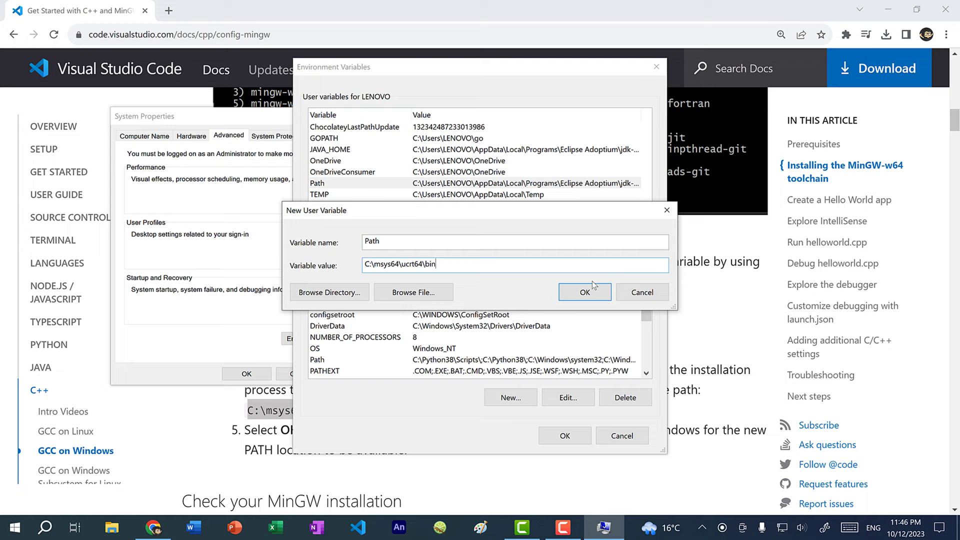
pyautogui.click(583, 292)
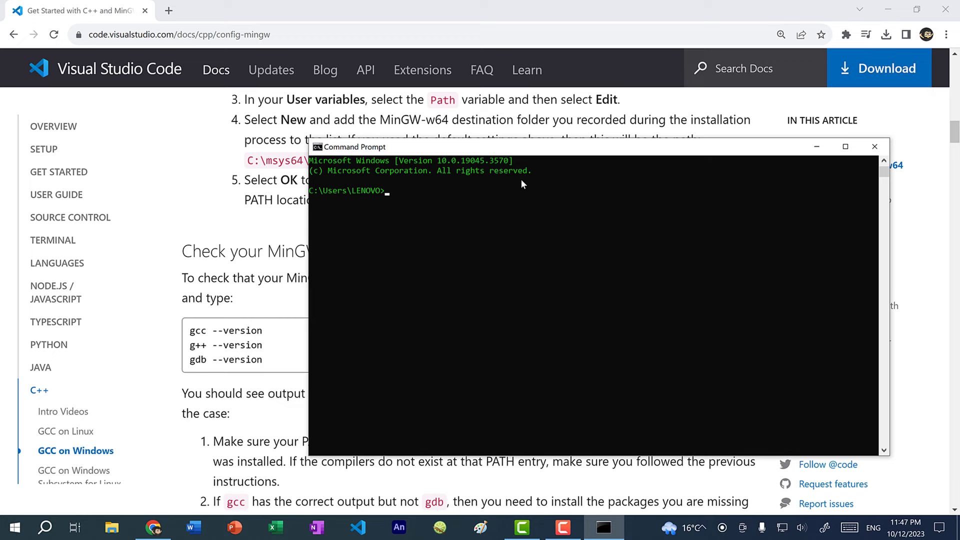
# Run gcc --version and g++ --version in Command Prompt, then close it.
pyautogui.write('gcc --version')
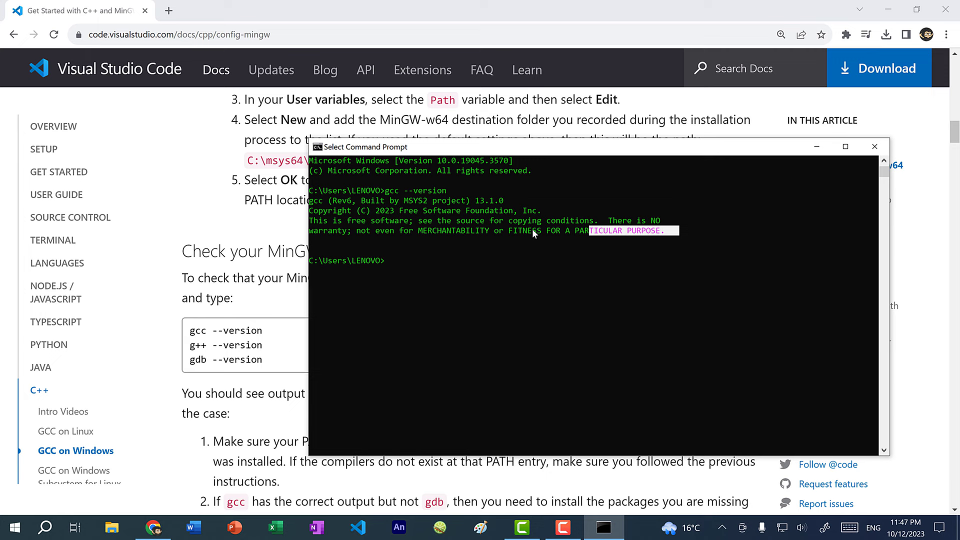
pyautogui.write('g++ --version')
pyautogui.write('gdb --version')
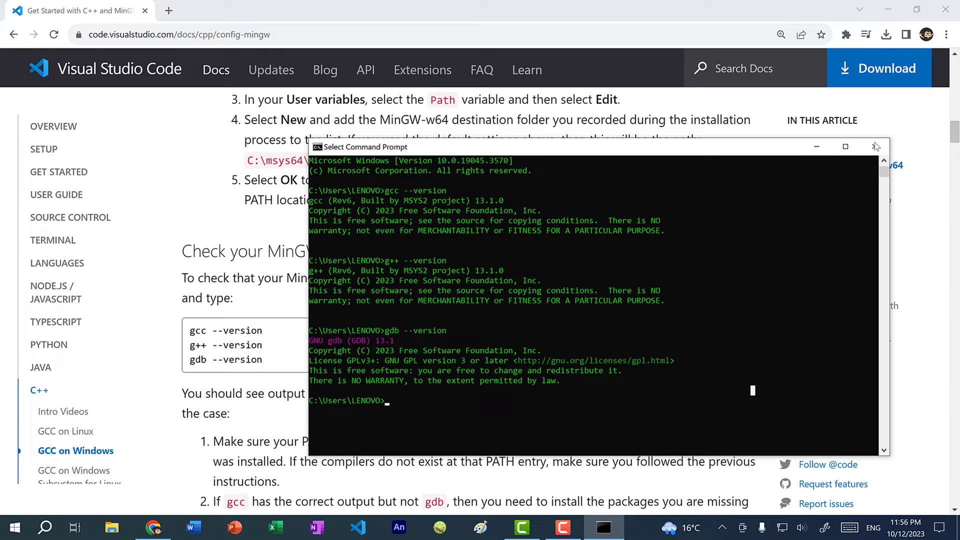
pyautogui.click(358, 527)
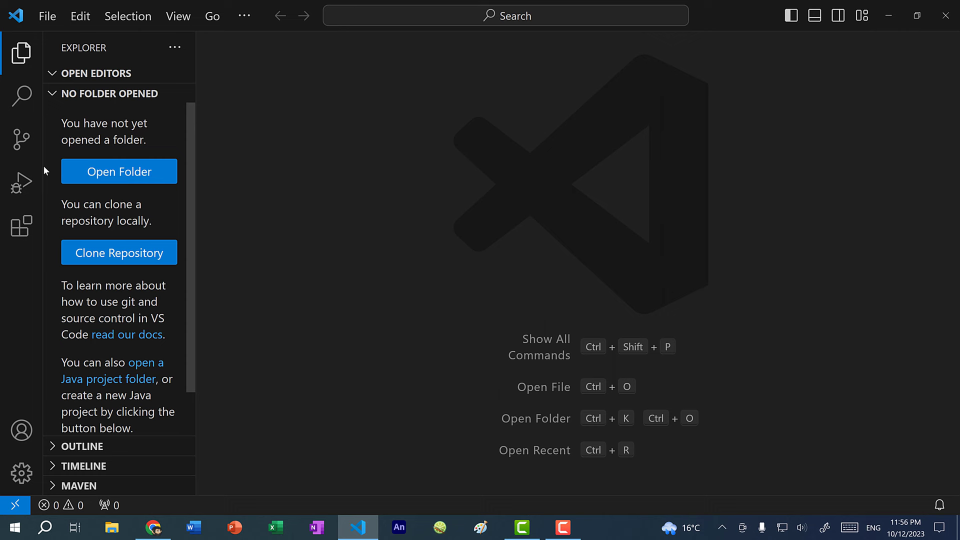
# Search extensions for 'C++' and install Microsoft's C/C++ Extension Pack.
pyautogui.click(21, 226)
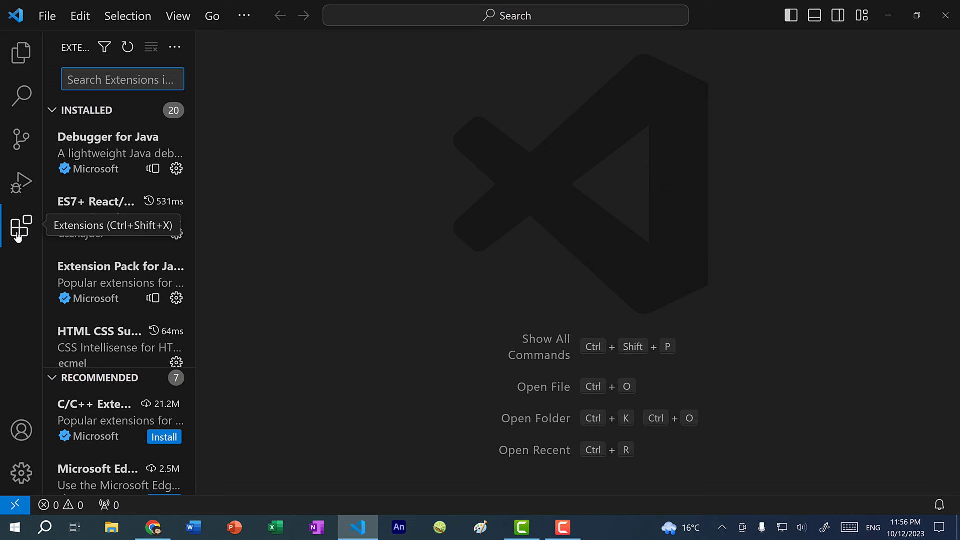
pyautogui.write('C++')
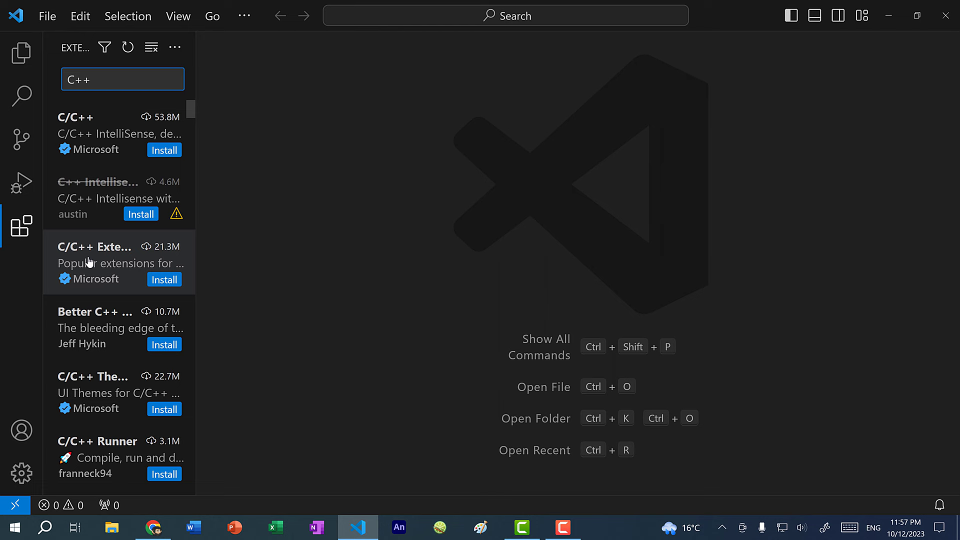
pyautogui.click(95, 262)
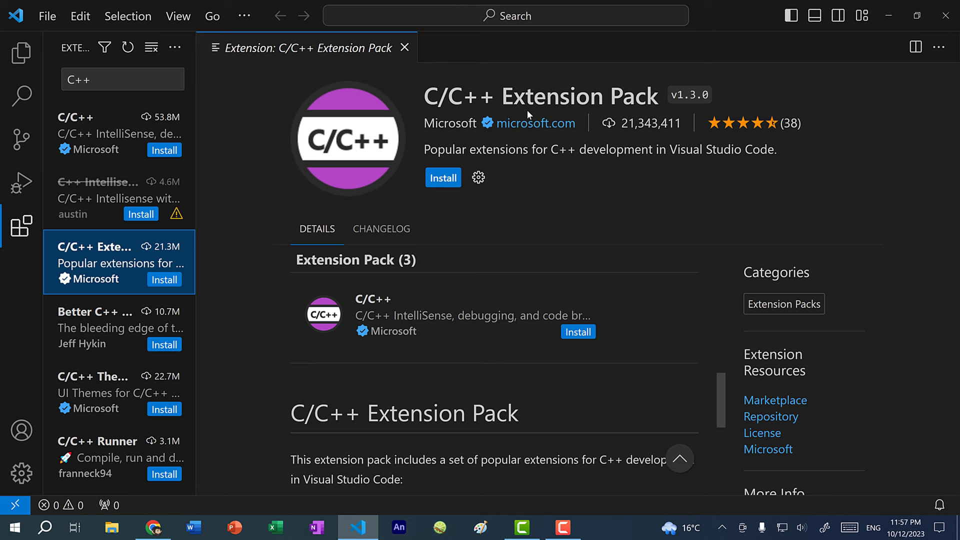
pyautogui.moveTo(418, 199)
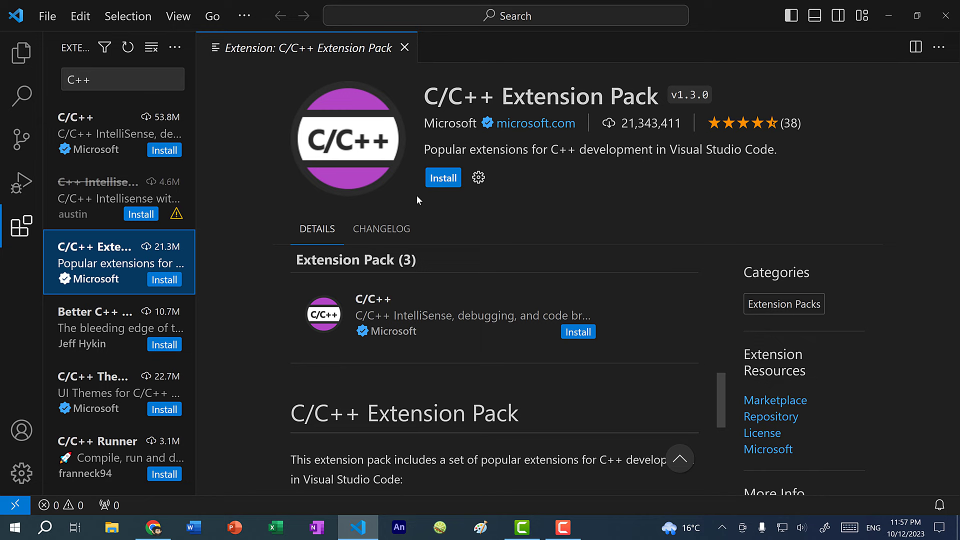
pyautogui.click(442, 177)
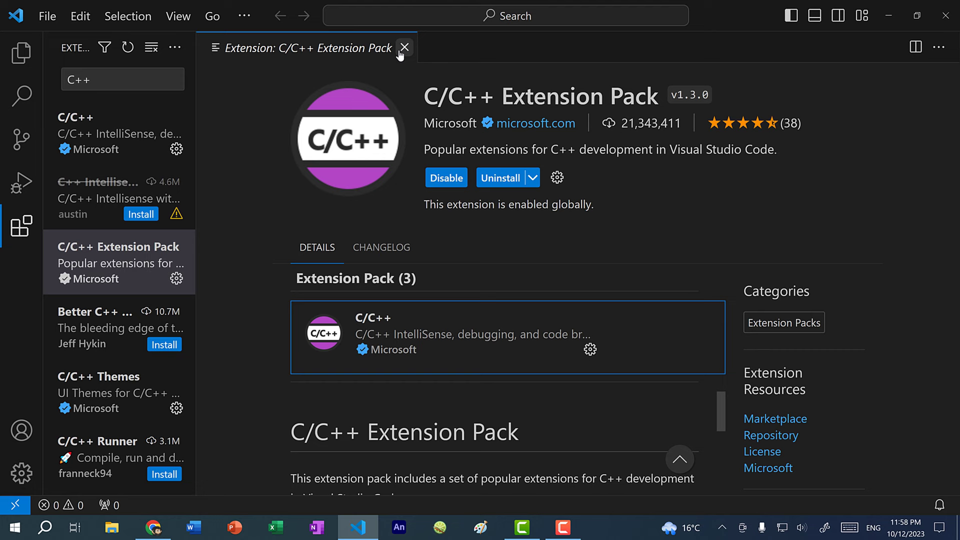
# Close the extension page, make a new C++ file, and save it as test.cpp on the Desktop.
pyautogui.click(404, 48)
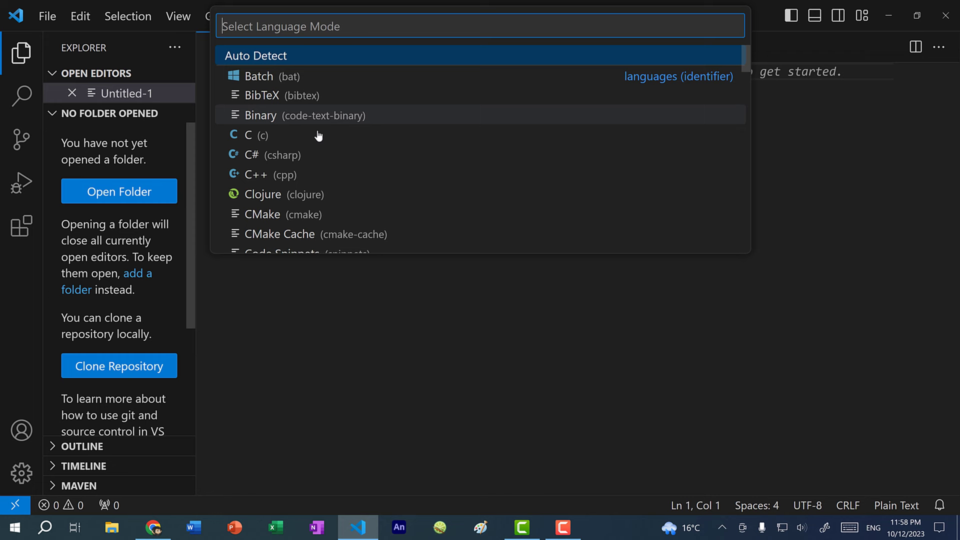
pyautogui.click(270, 174)
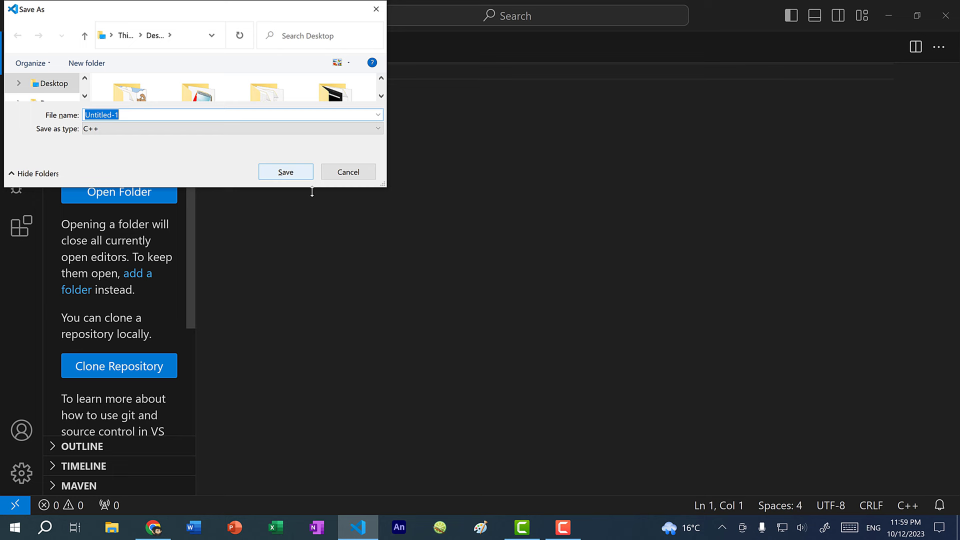
pyautogui.write('test')
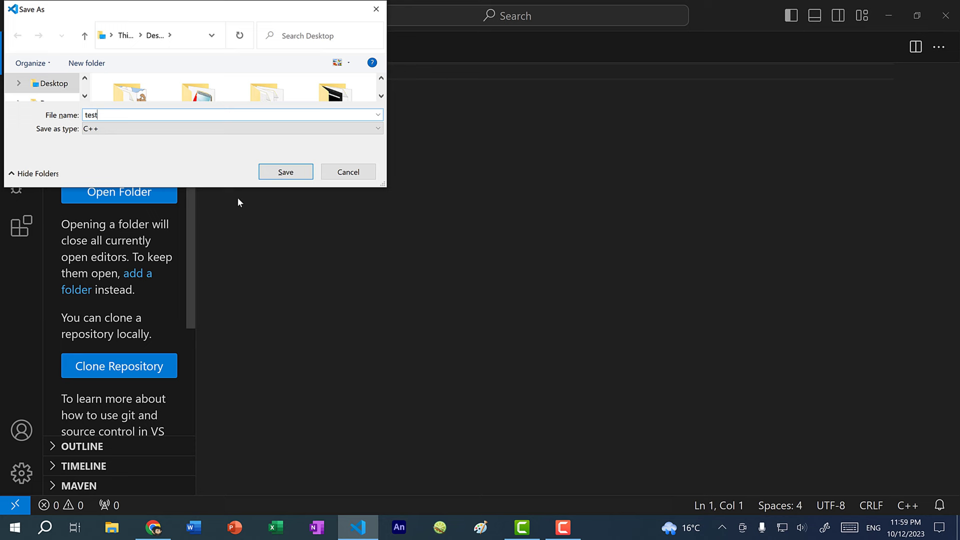
pyautogui.click(286, 171)
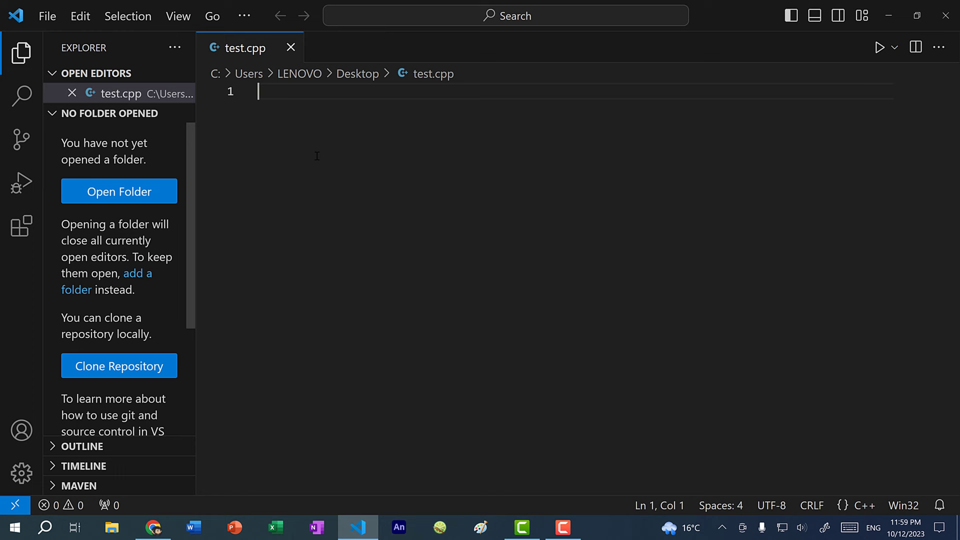
pyautogui.moveTo(348, 96)
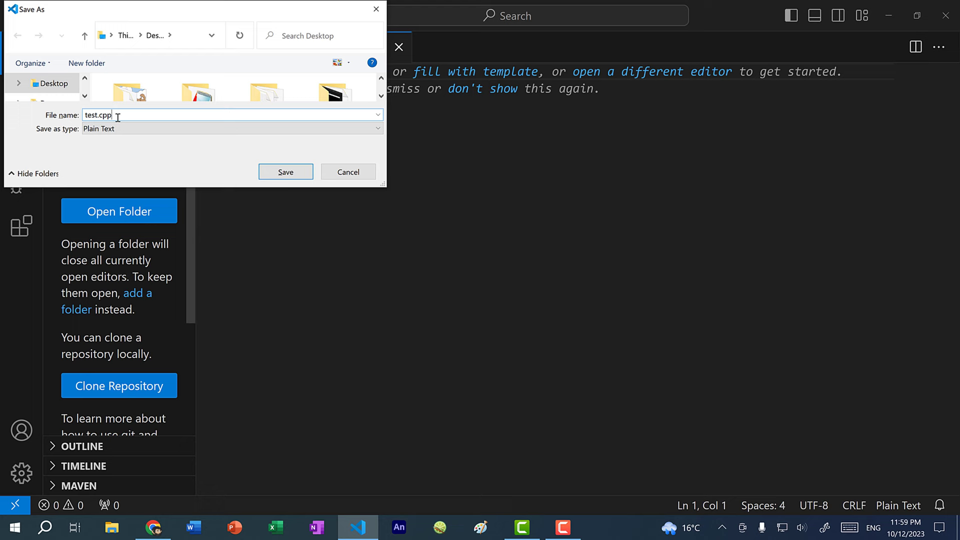
pyautogui.click(284, 172)
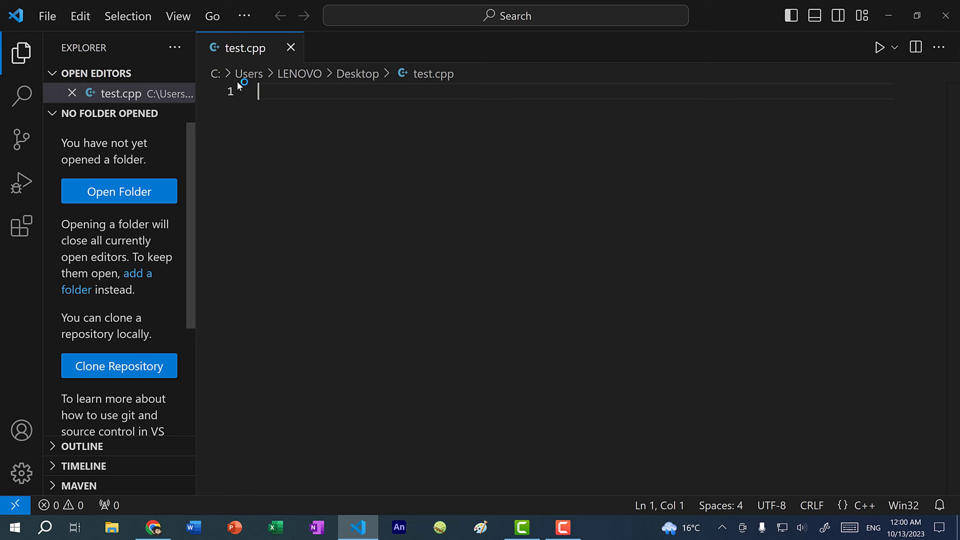
# Write the C++ program with #include <iostream>, using namespace std, and main couting "Hello World!".
pyautogui.write('#include <iostream>')
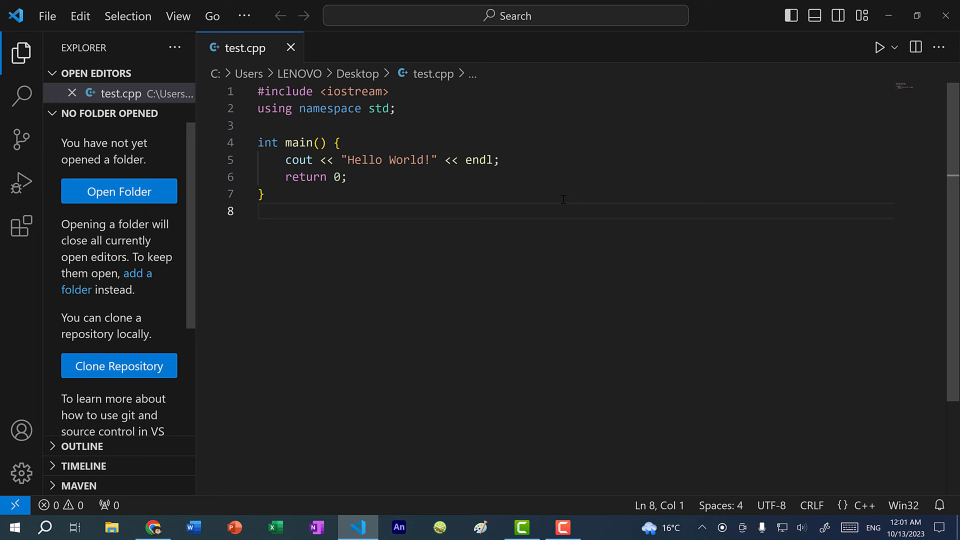
pyautogui.moveTo(431, 161)
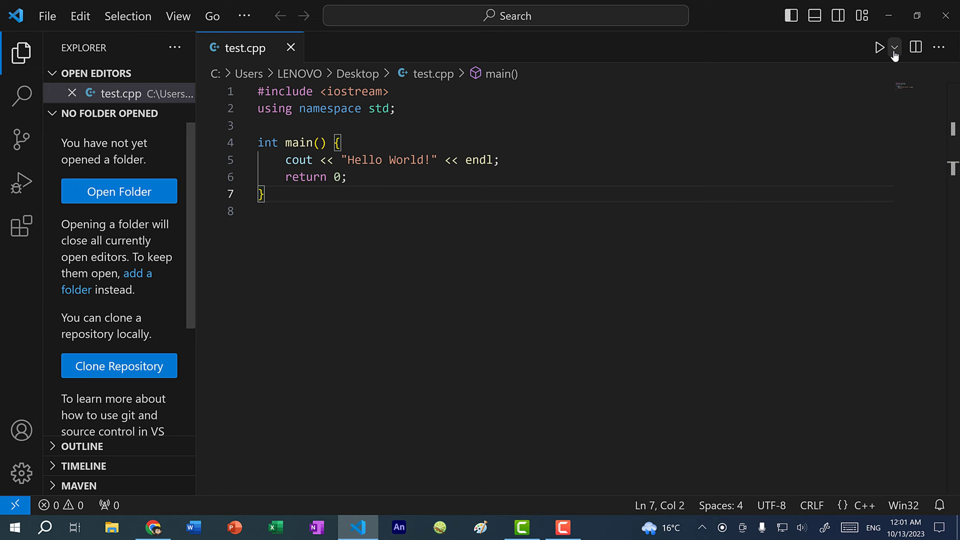
# Run test.cpp with Run C/C++ File, hide the debug panel, and run it again.
pyautogui.click(894, 47)
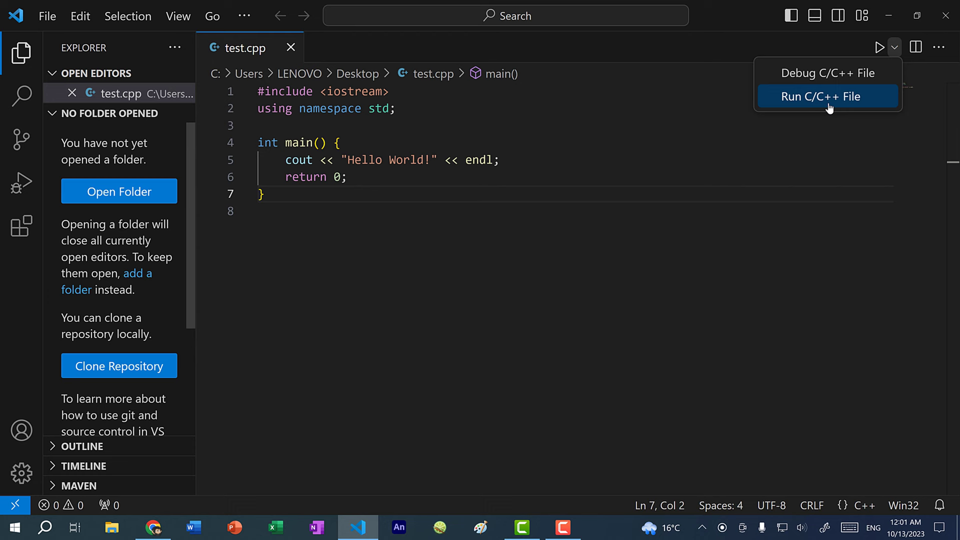
pyautogui.click(826, 96)
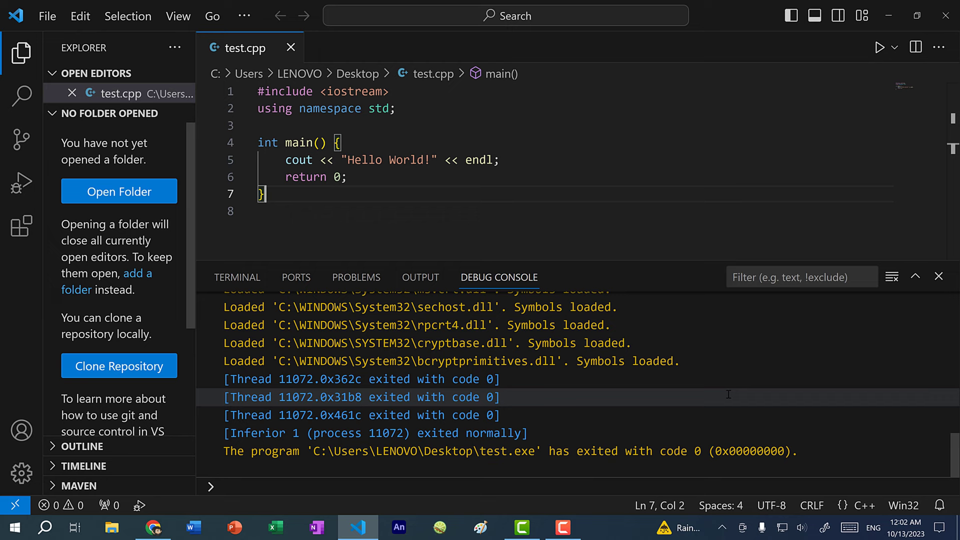
pyautogui.click(938, 276)
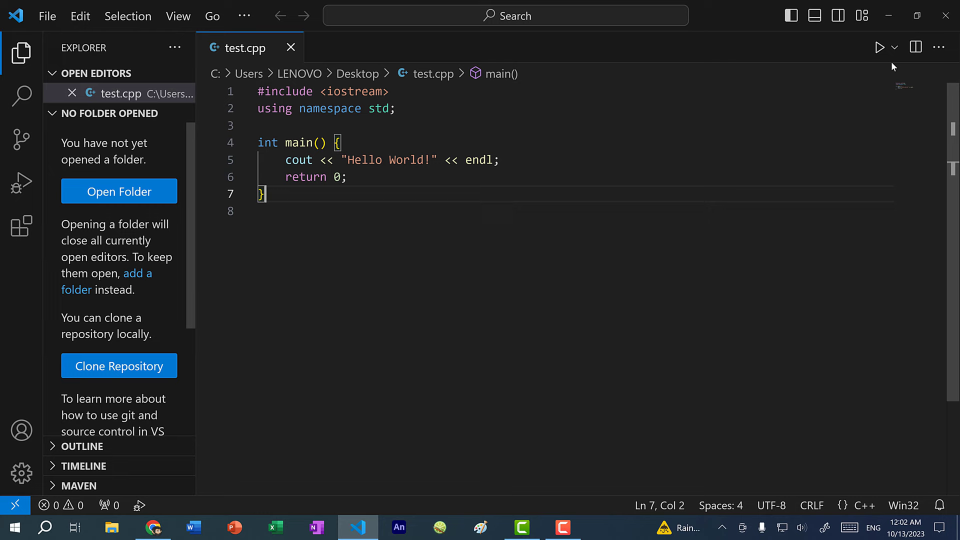
pyautogui.click(879, 46)
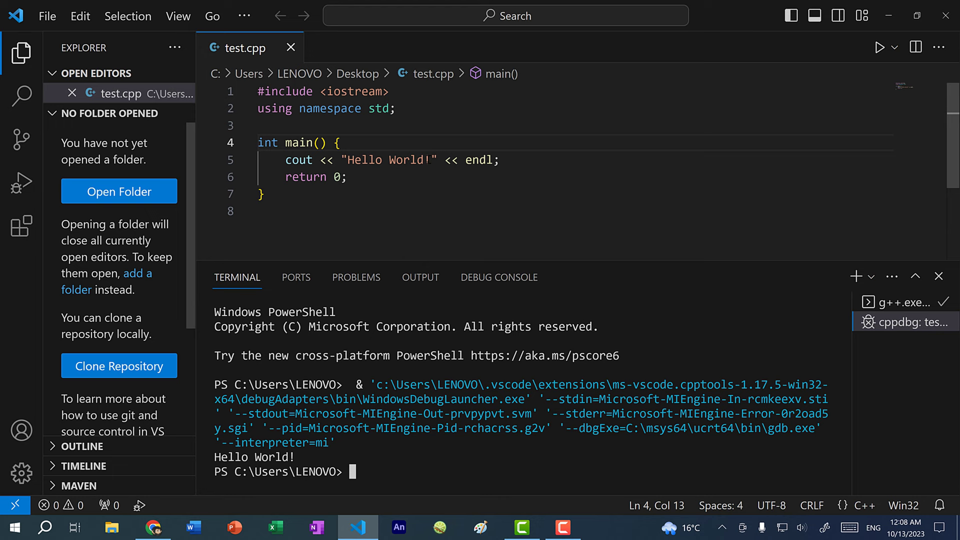
pyautogui.click(878, 47)
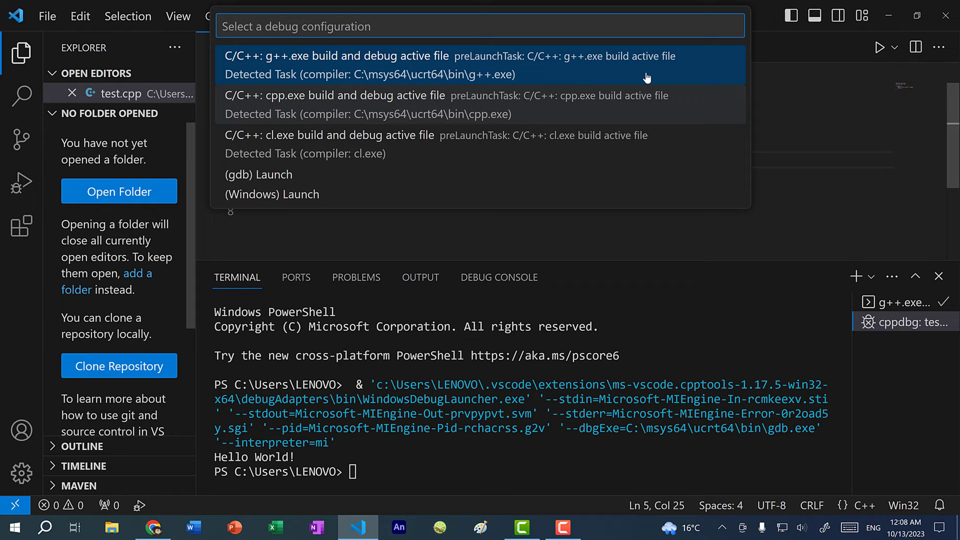